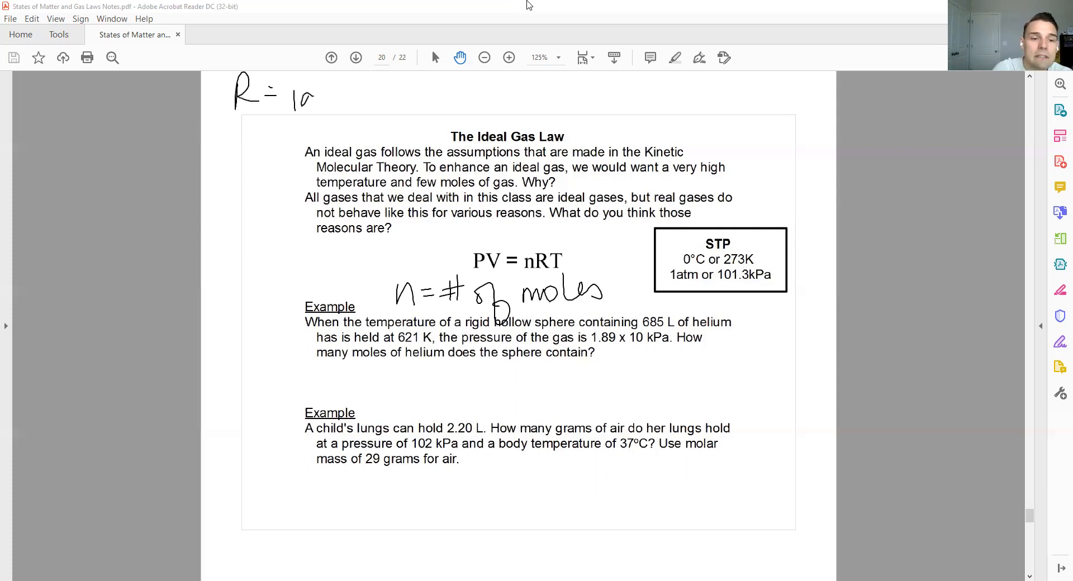
- Handwrite "ideal Gas constant" after R = above The Ideal Gas Law heading
drag(287, 96, 431, 96)
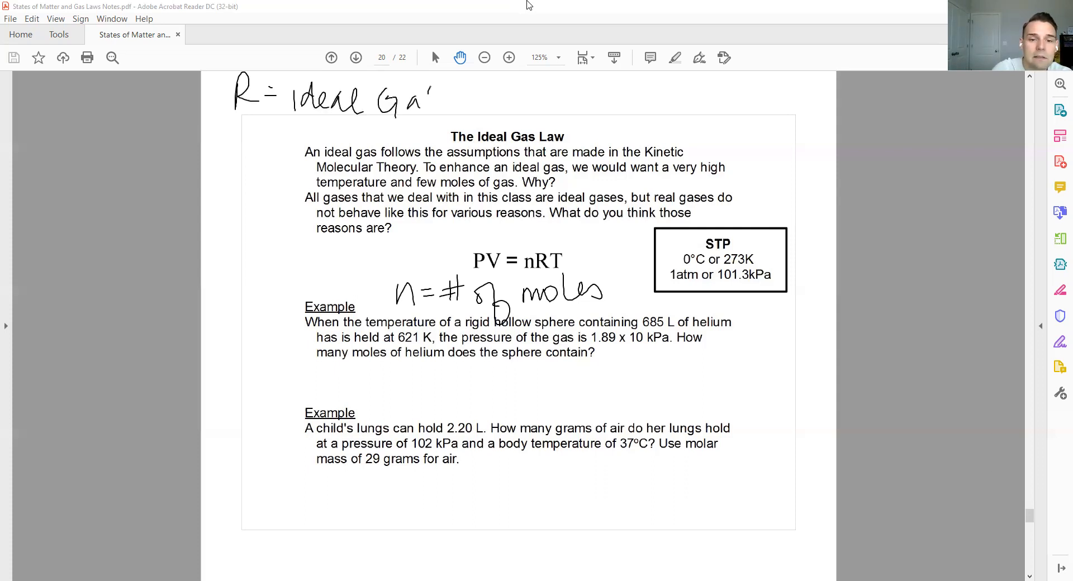
drag(435, 99, 530, 99)
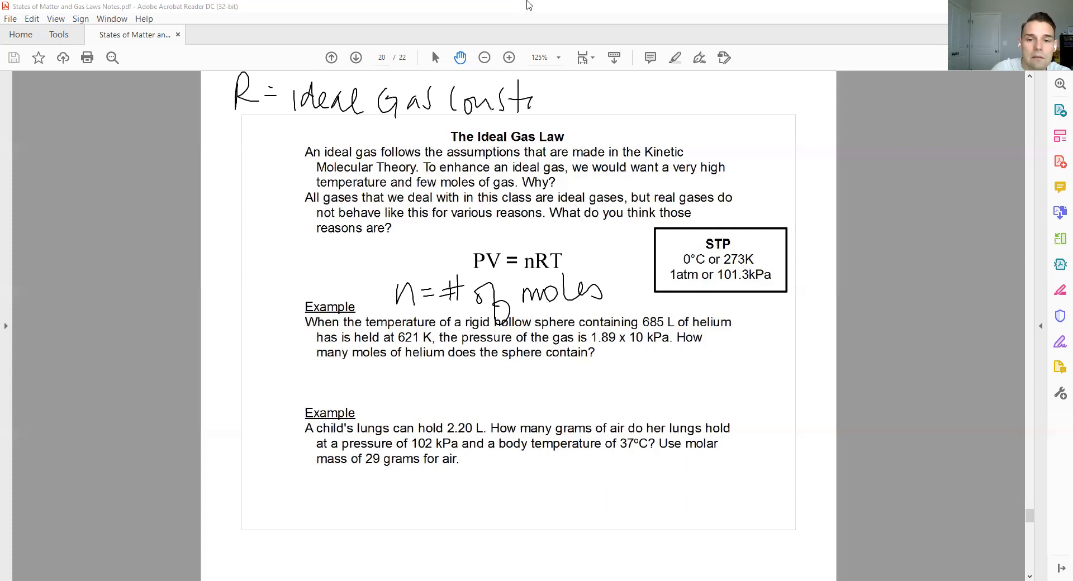
drag(540, 96, 588, 96)
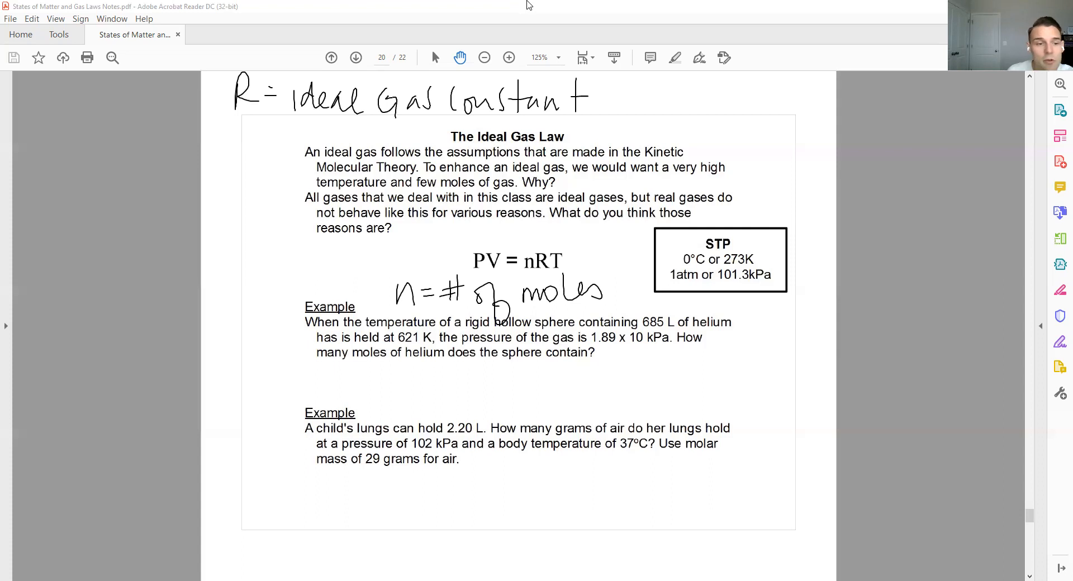
drag(31, 205, 51, 236)
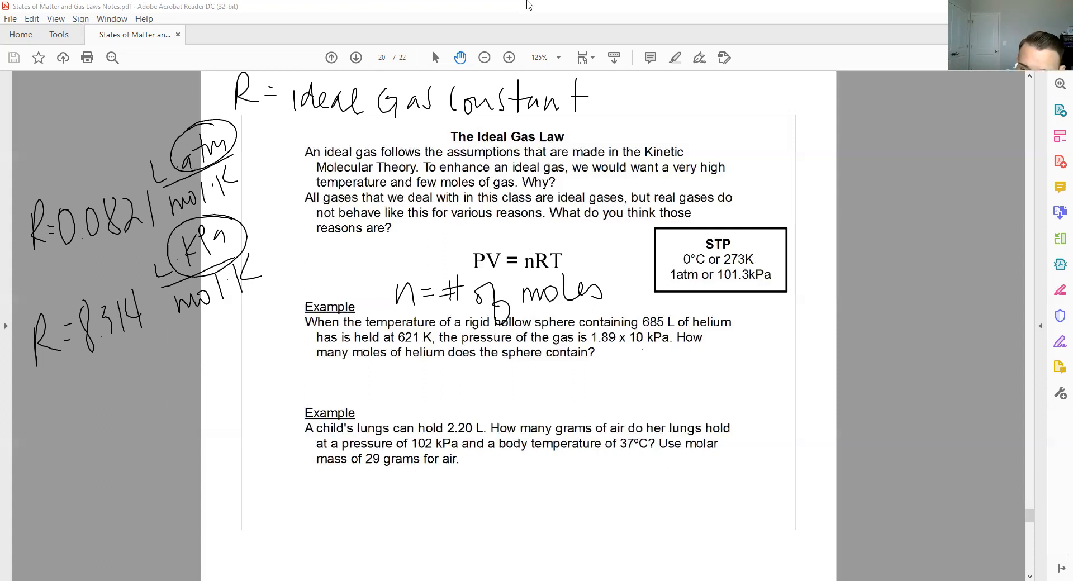
- Add ink to the margin R values 0.0821 L·atm/mol·K and 8.314 L·kPa/mol·K
drag(644, 342, 650, 355)
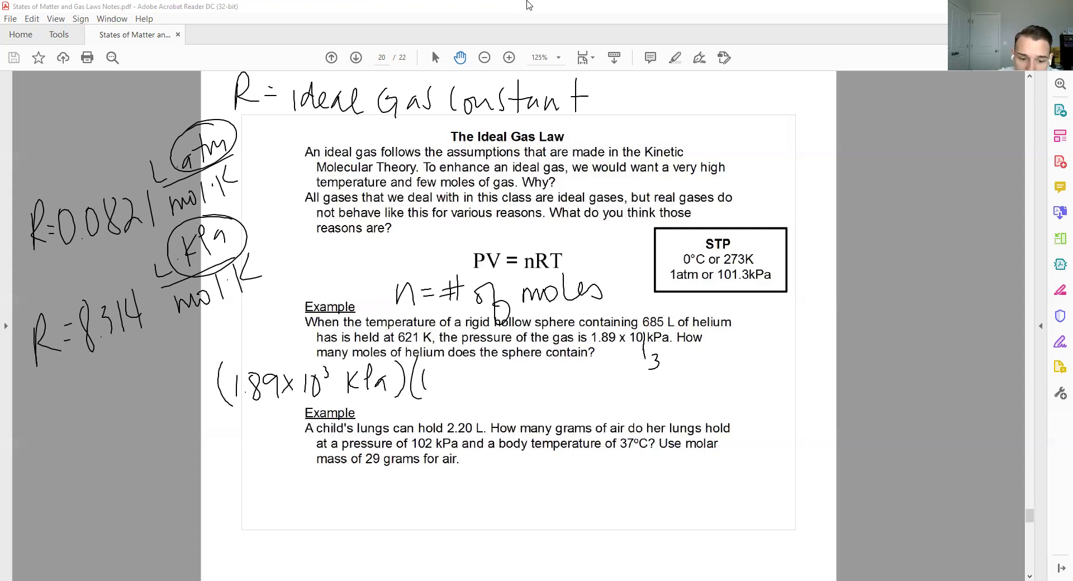
- Continue handwriting the helium substitution (1.89×10³ kPa) below the question
drag(424, 380, 509, 380)
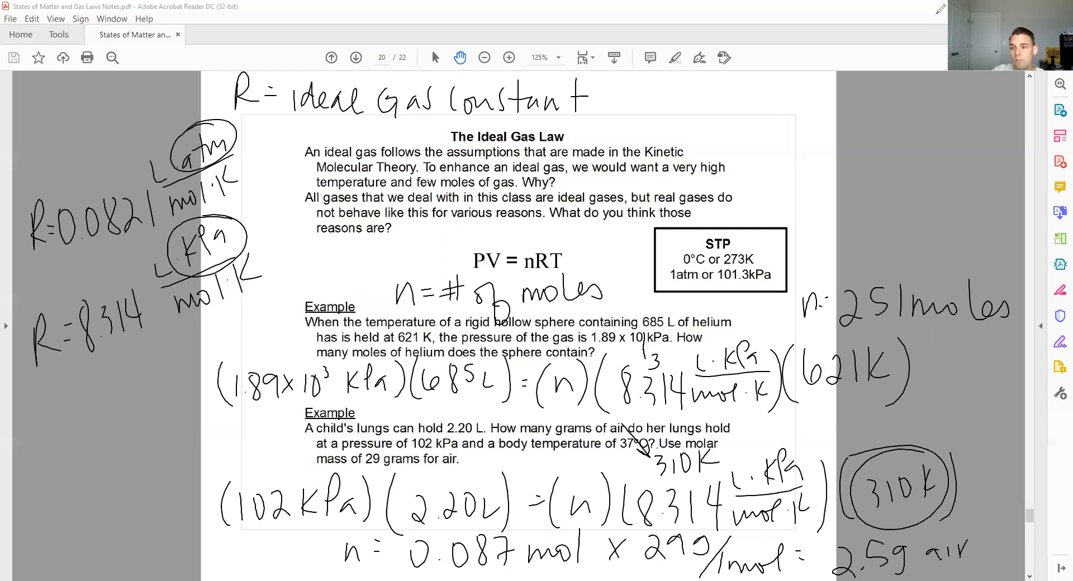
- Scroll down to page 21 on Graham's Law
scroll(down, 3)
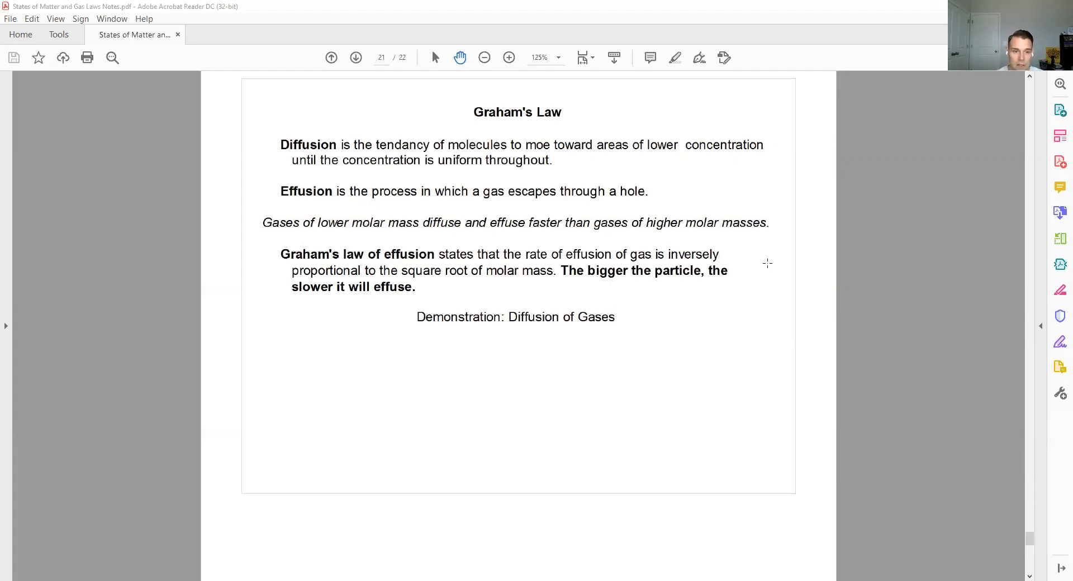
mouse_move(290, 263)
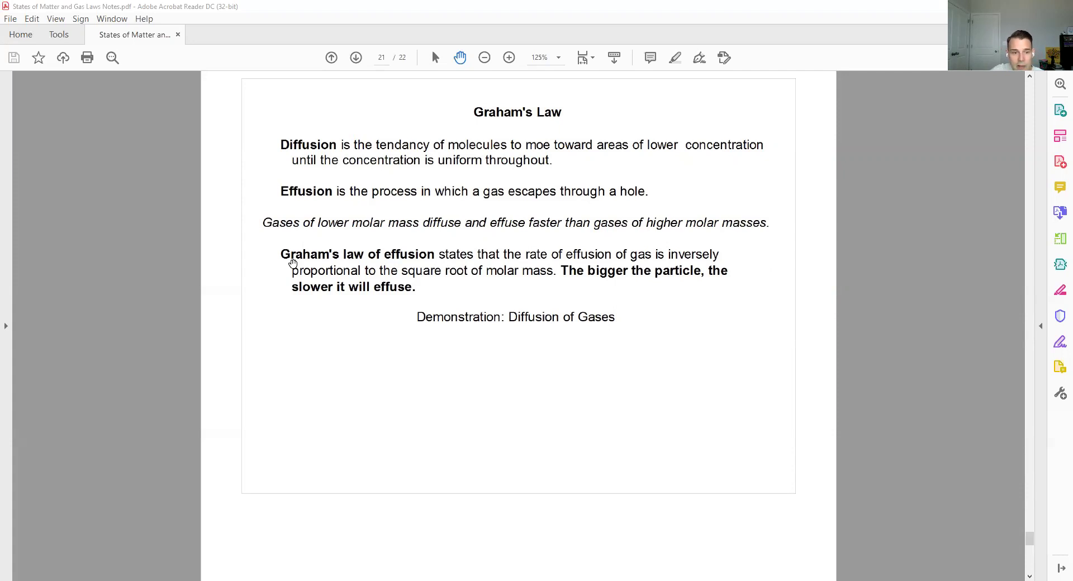
mouse_move(1036, 232)
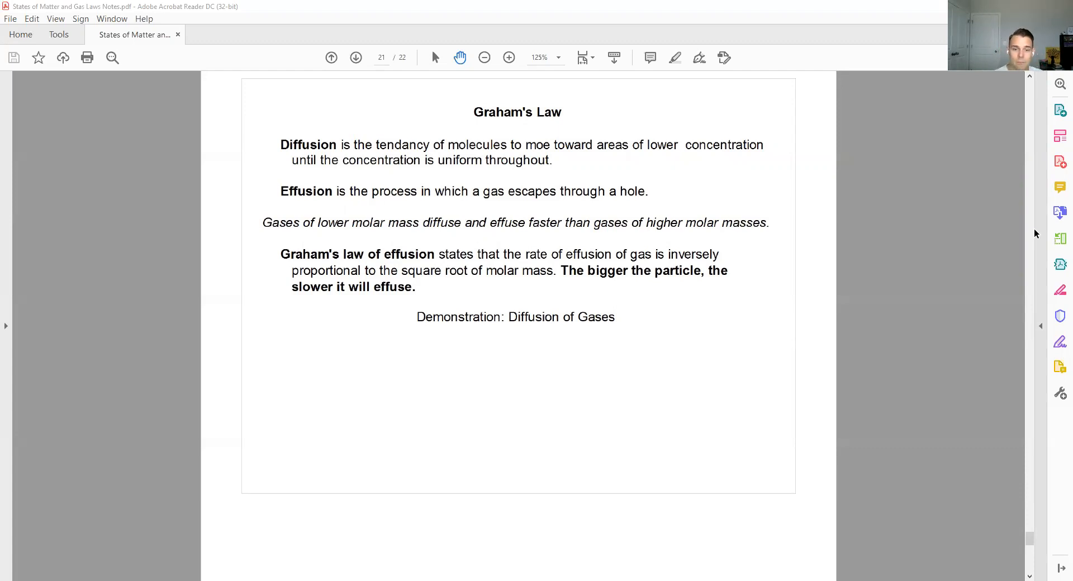
mouse_move(1002, 237)
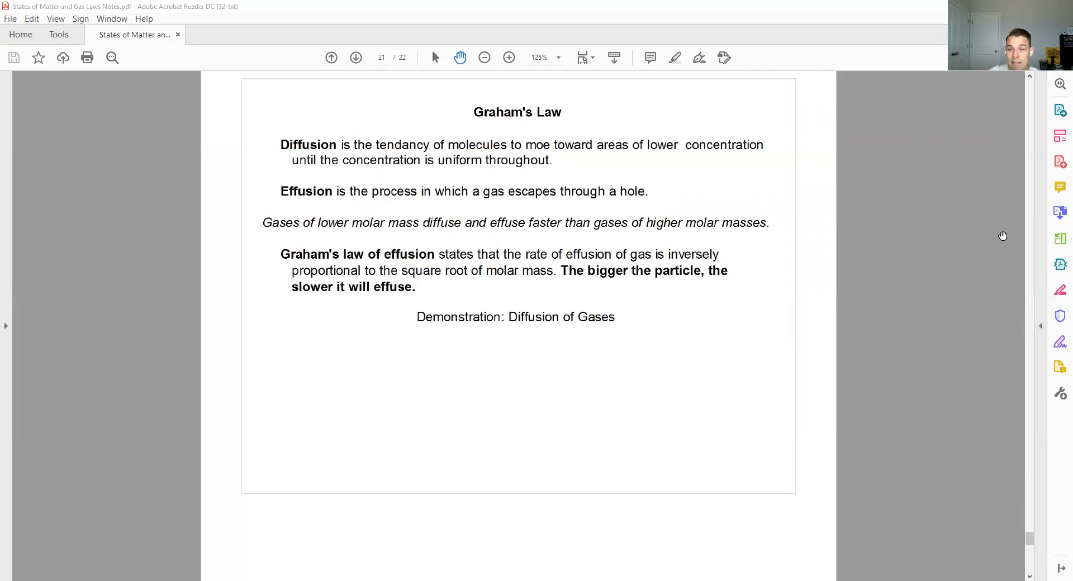
mouse_move(646, 262)
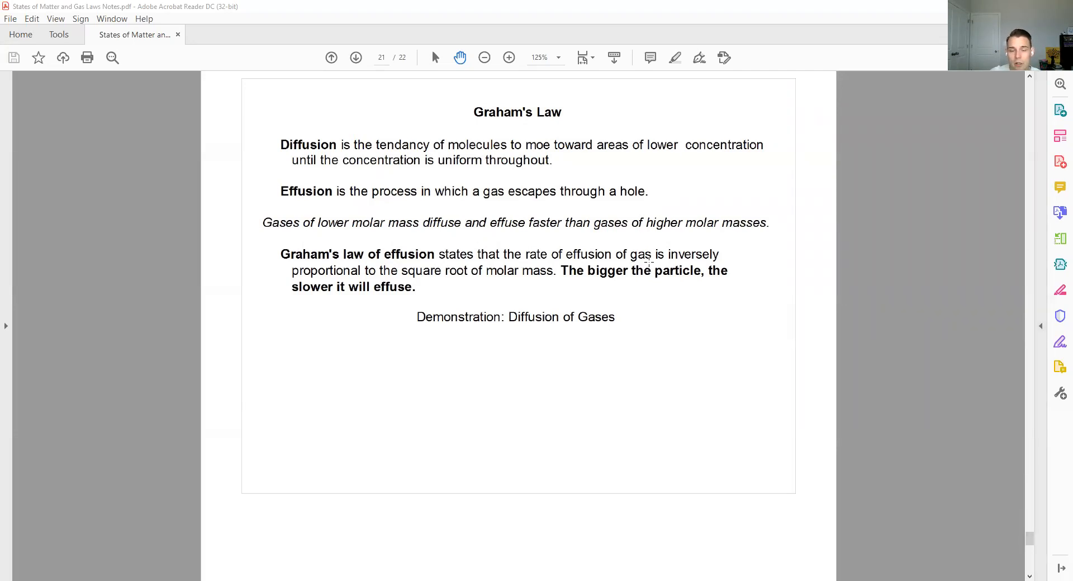
- Scroll down to page 22 on gas density and molar mass
scroll(down, 3)
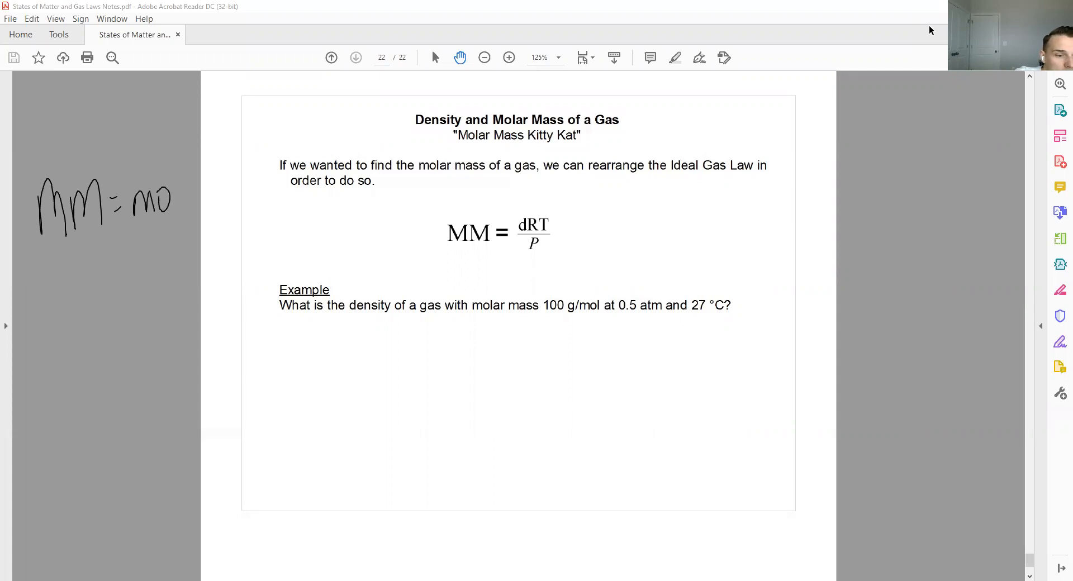
- Finish "molar mass" beside MM and begin the density definition for d below
drag(171, 198, 205, 240)
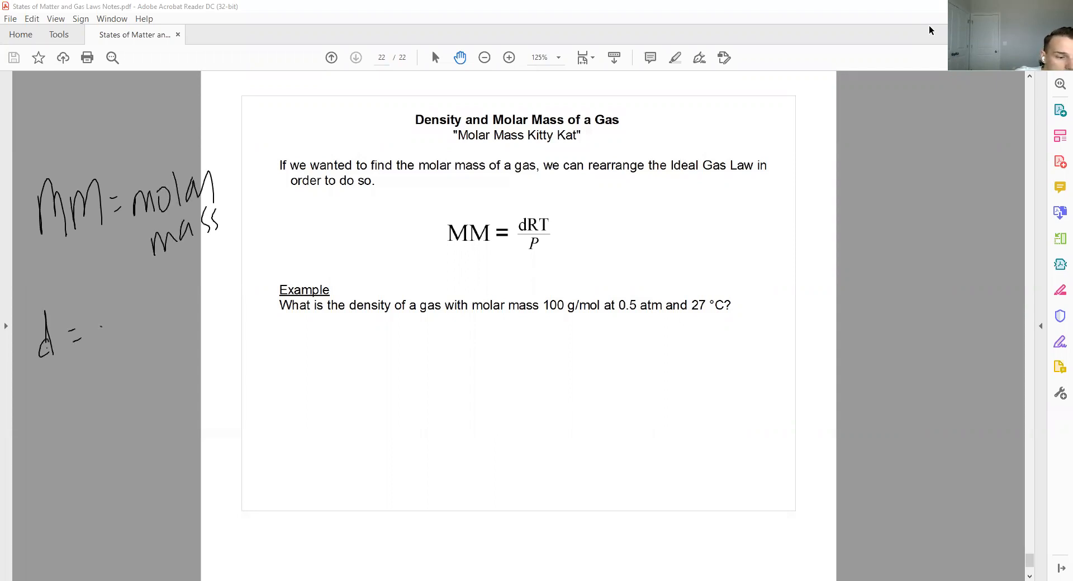
drag(82, 321, 192, 315)
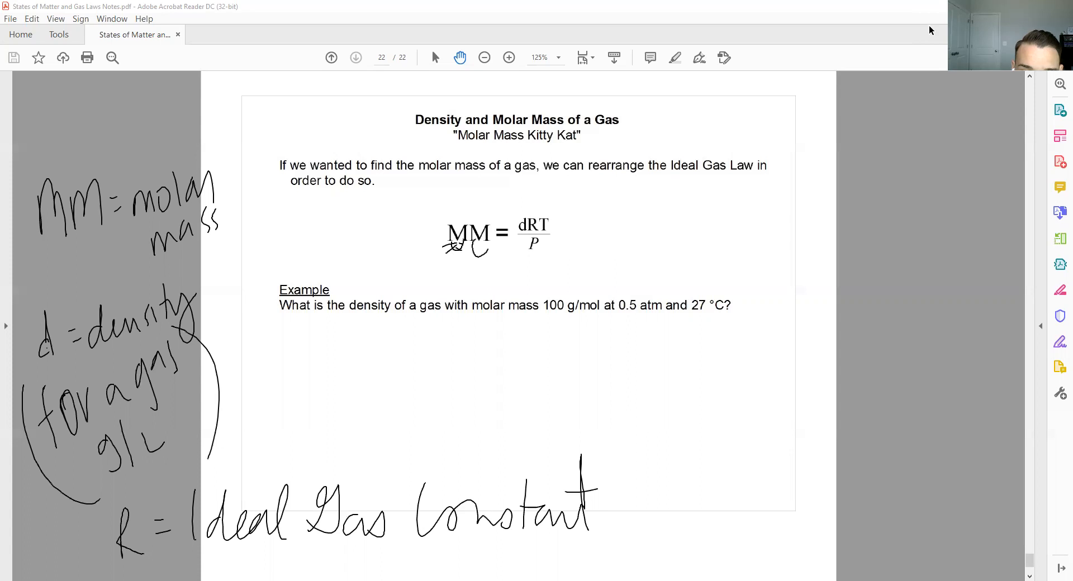
- Mark under MM in the printed formula, scribble it out, and write letters beside it
drag(458, 253, 479, 243)
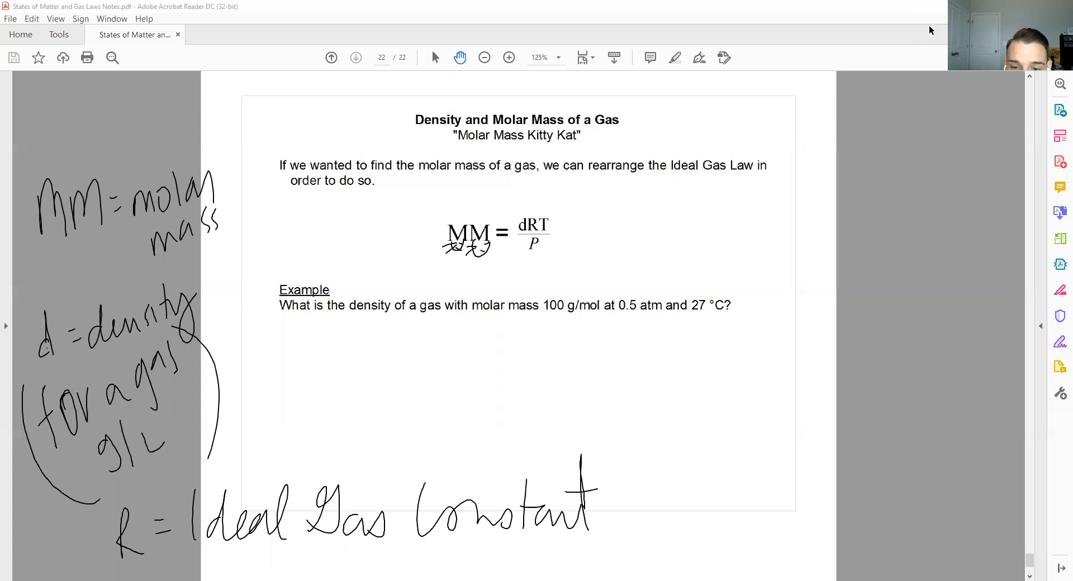
drag(612, 209, 660, 209)
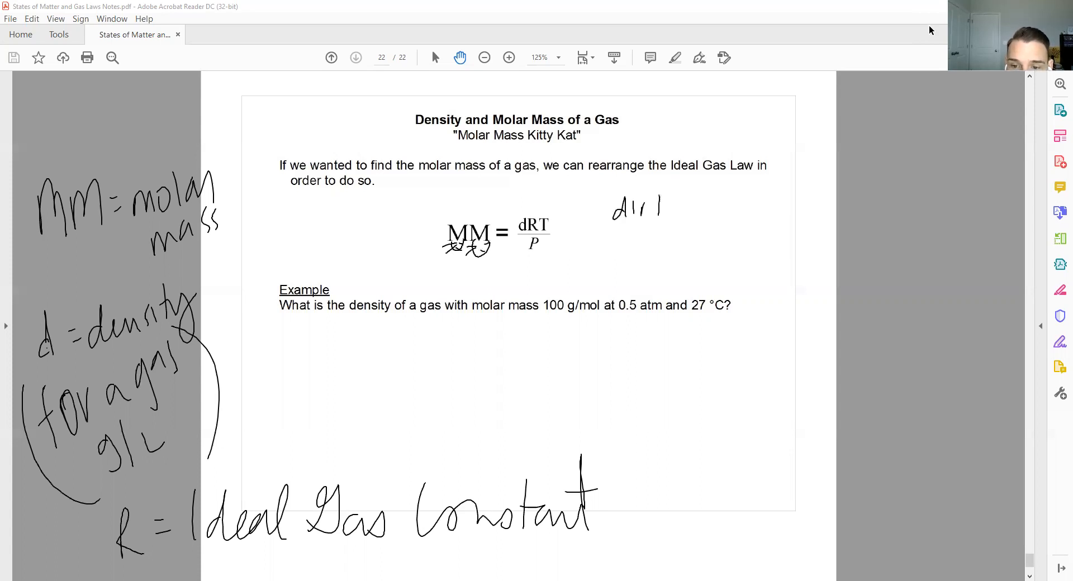
drag(654, 205, 766, 205)
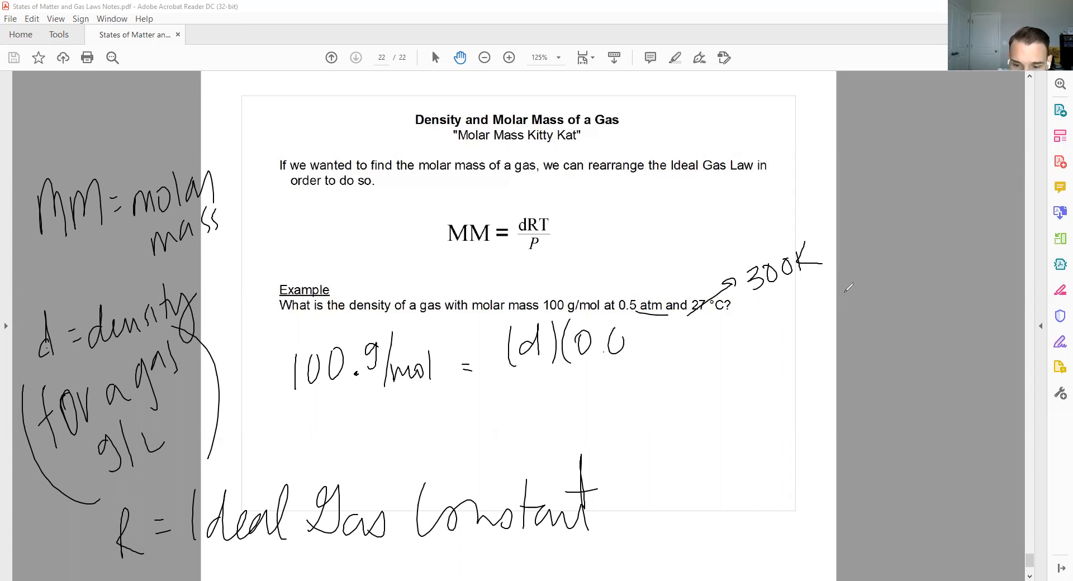
- Write the substituted values, including R as 0.0821 L·atm/mol·K, into the density equation
drag(612, 342, 704, 342)
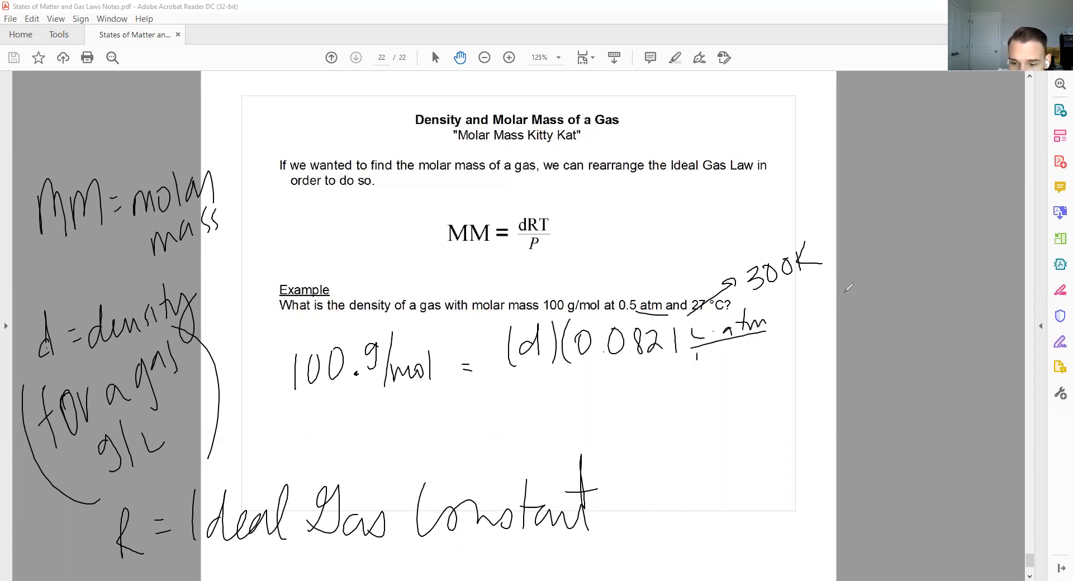
drag(698, 346, 759, 359)
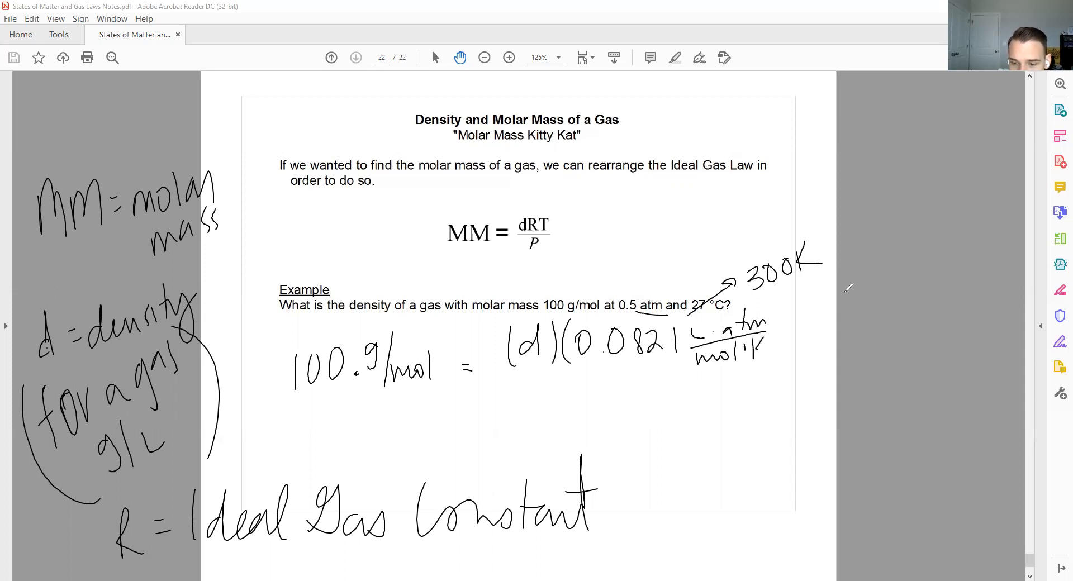